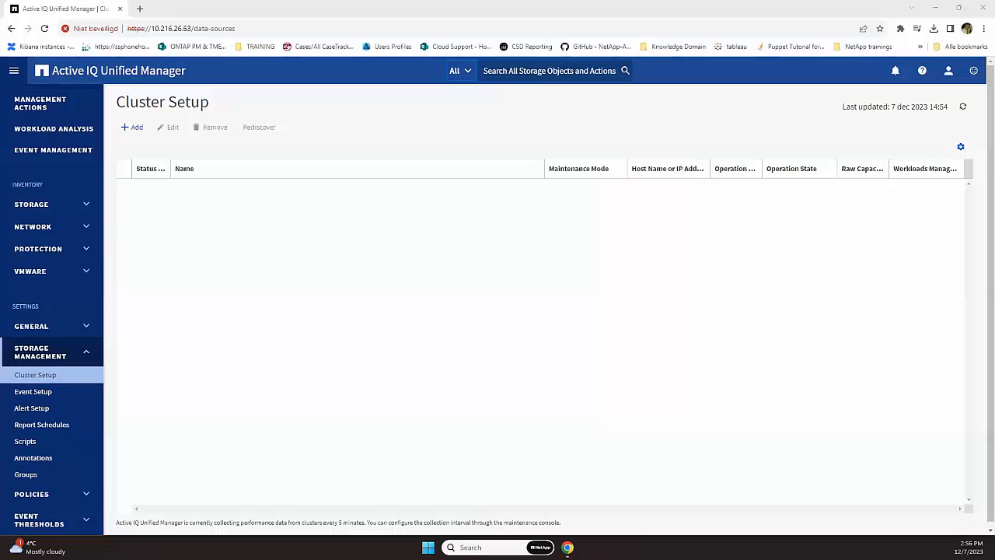
pyautogui.moveTo(448, 383)
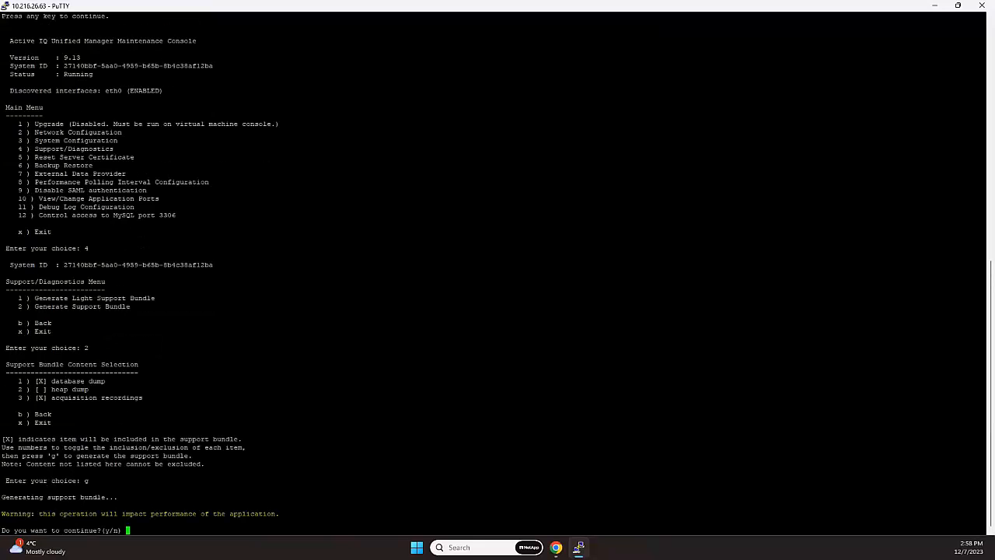
pyautogui.write('y')
pyautogui.write('20231201')
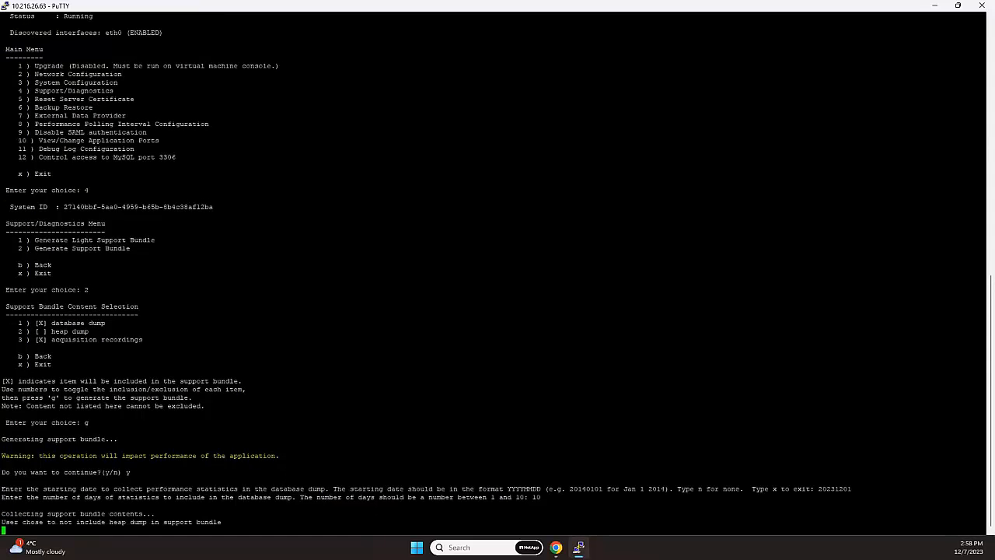